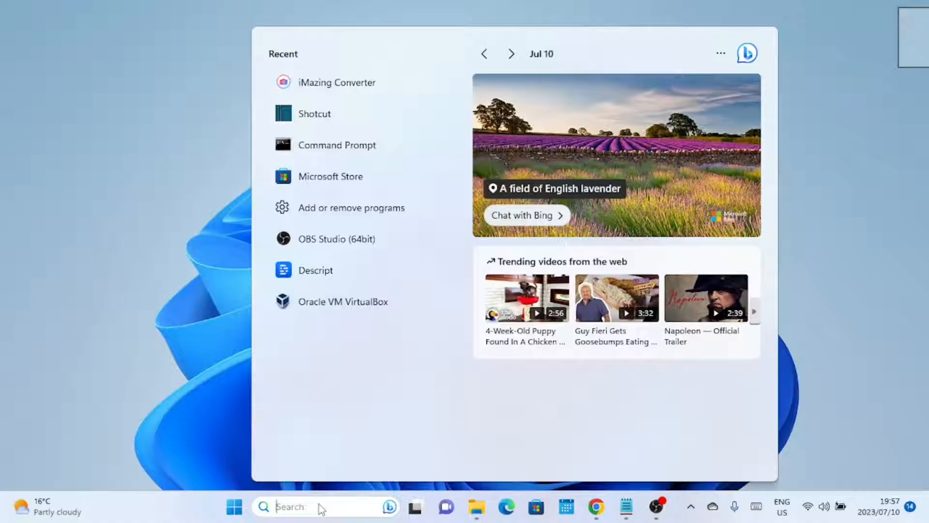
Launch VLC media player from the Start menu search
type("vlc media player")
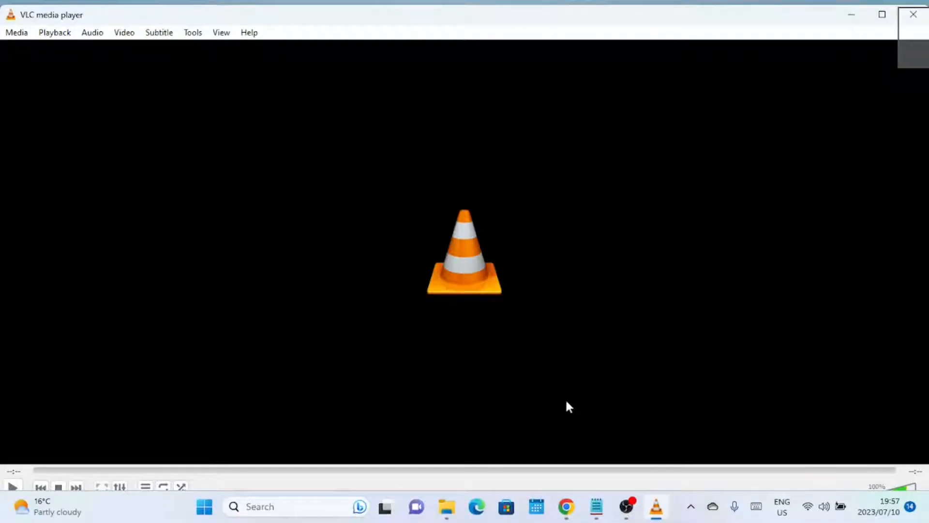
mouse_move(73, 50)
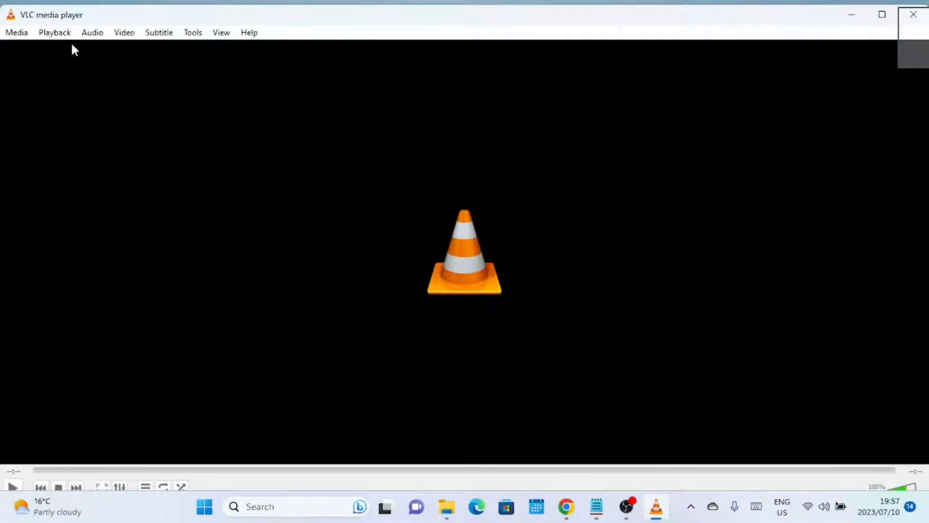
Bring up the Media menu to reach Open Multiple Files
left_click(16, 32)
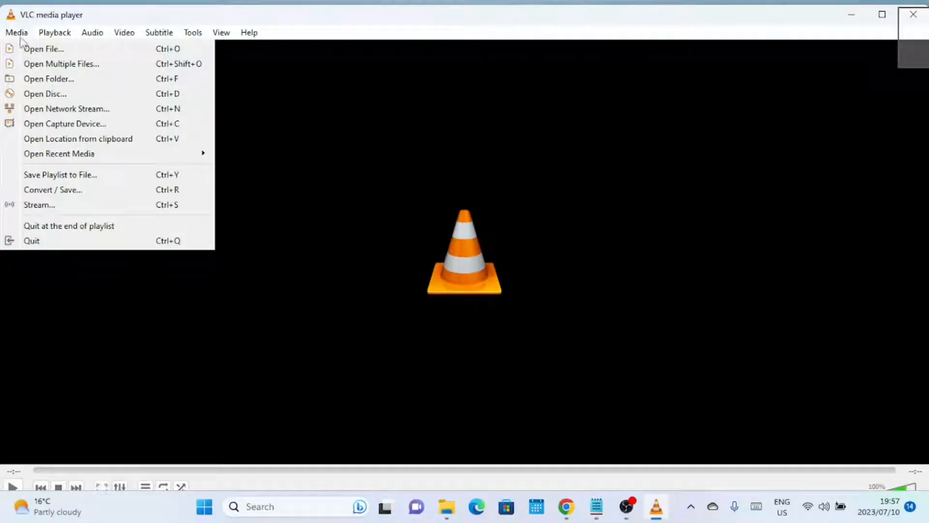
mouse_move(48, 78)
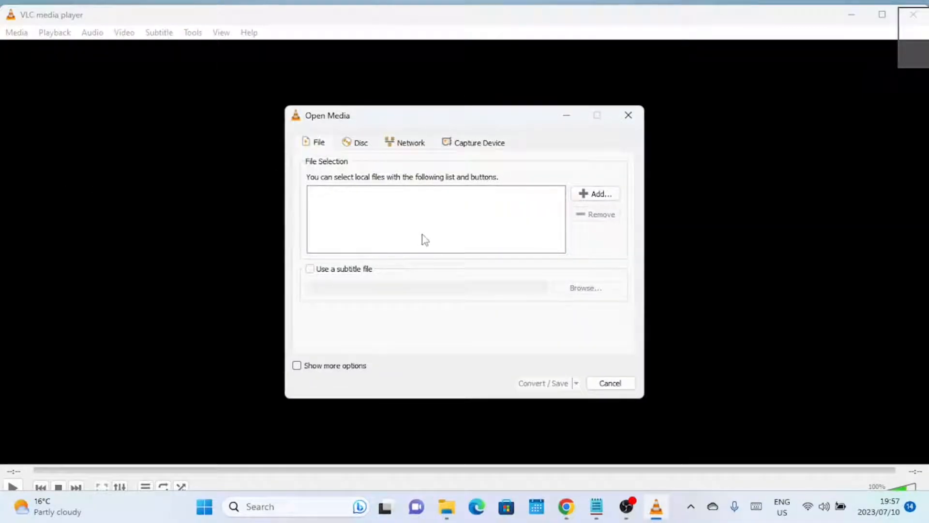
mouse_move(435, 246)
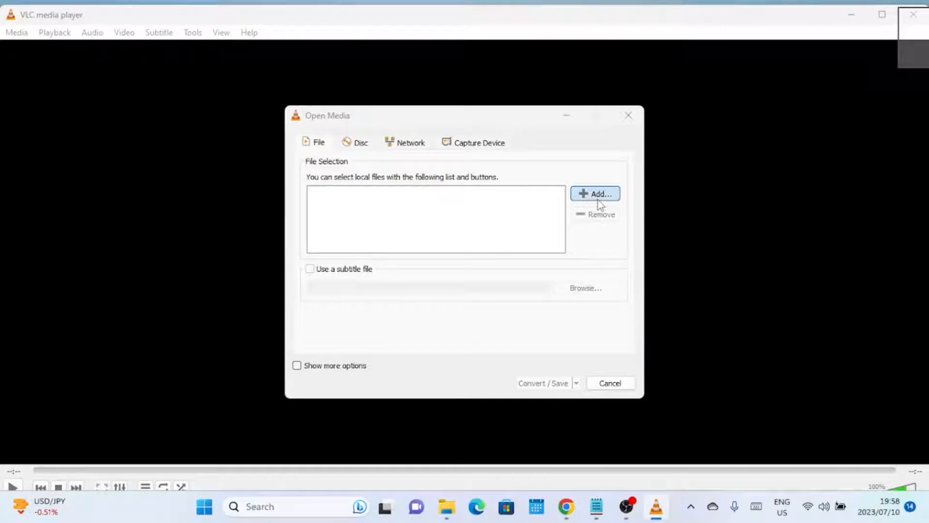
Add sample-hevc-file-20mb.hevc from Downloads/Videos, showing All Files to find it
left_click(596, 194)
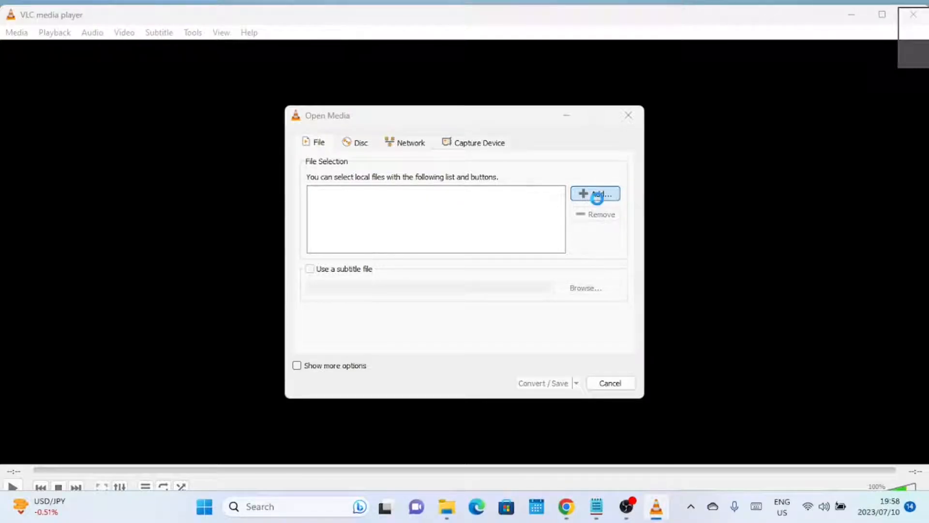
left_click(595, 194)
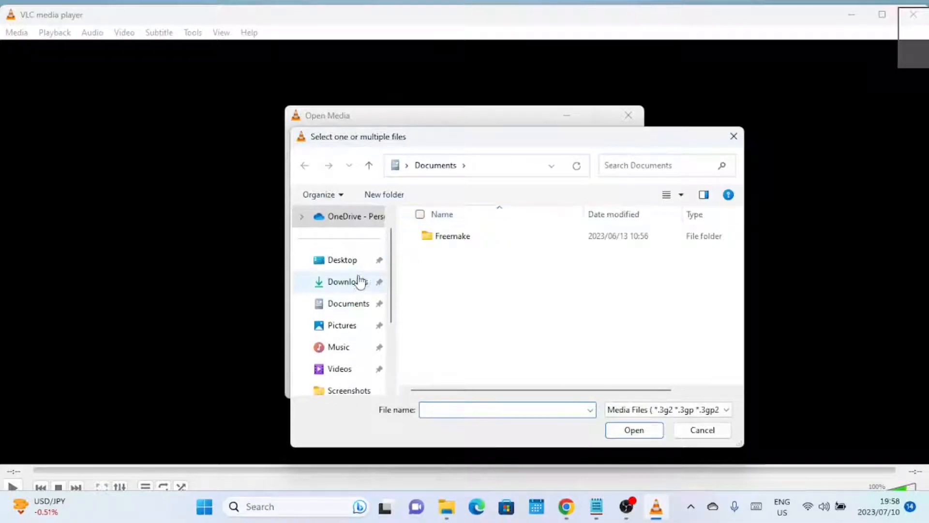
left_click(349, 281)
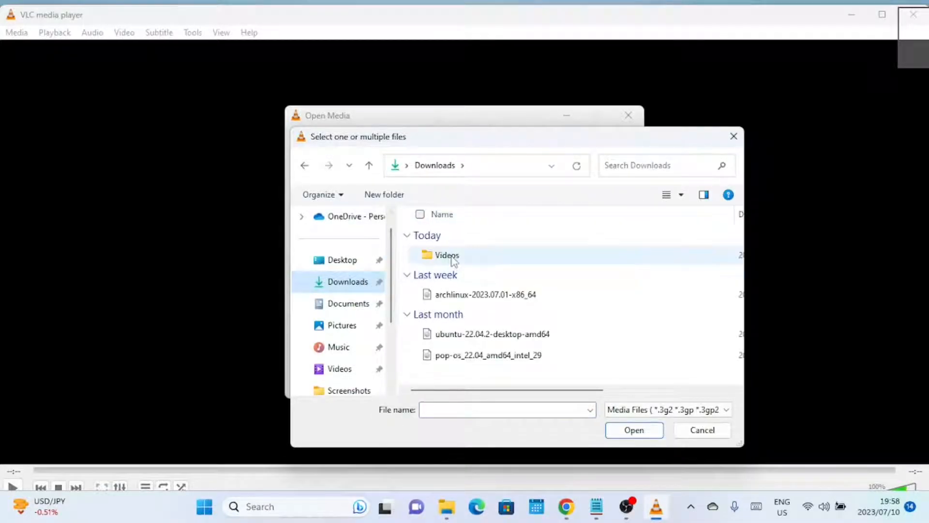
double_click(446, 255)
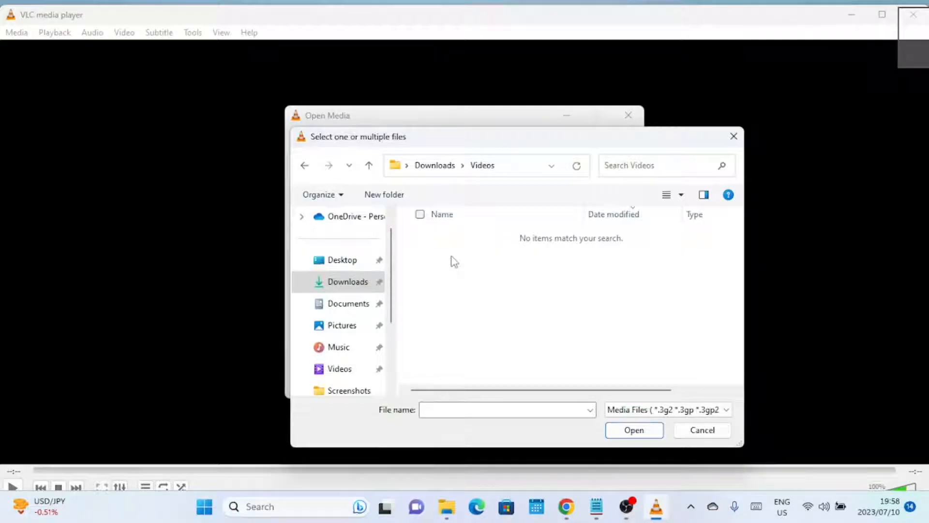
left_click(727, 410)
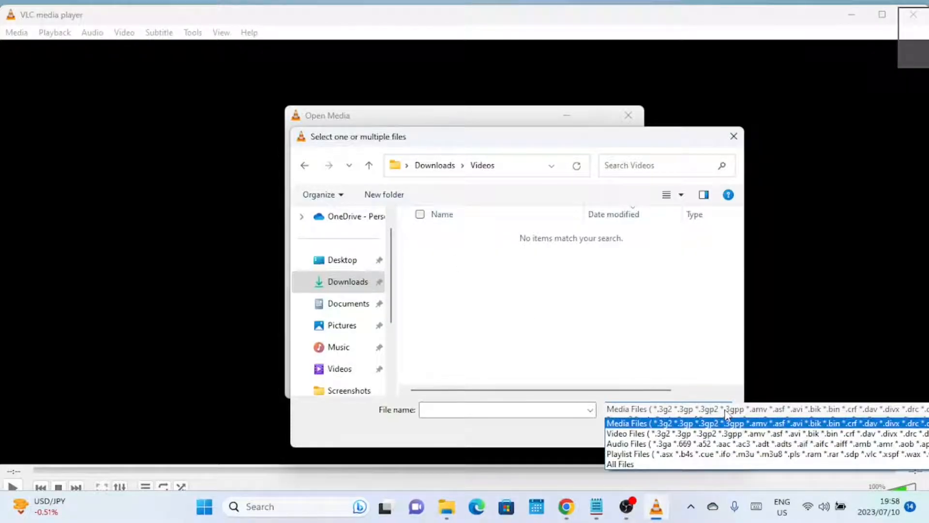
left_click(619, 463)
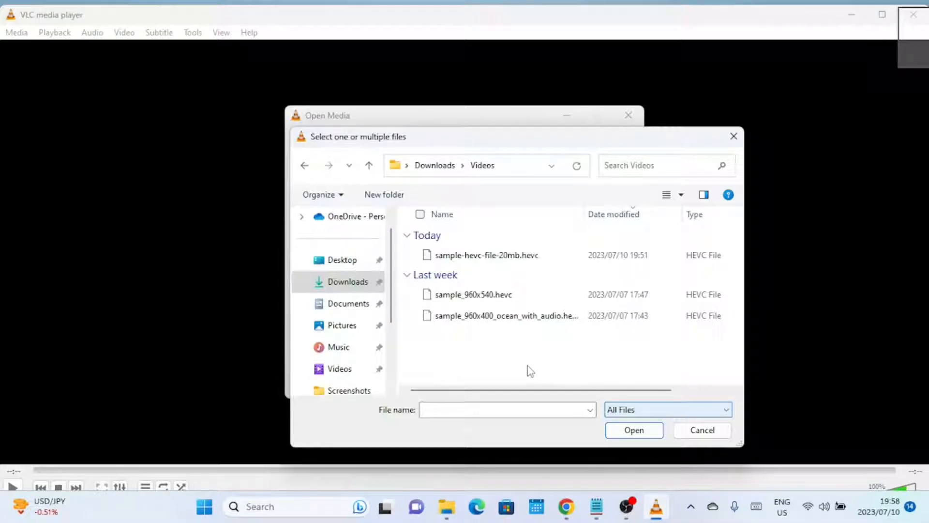
double_click(487, 255)
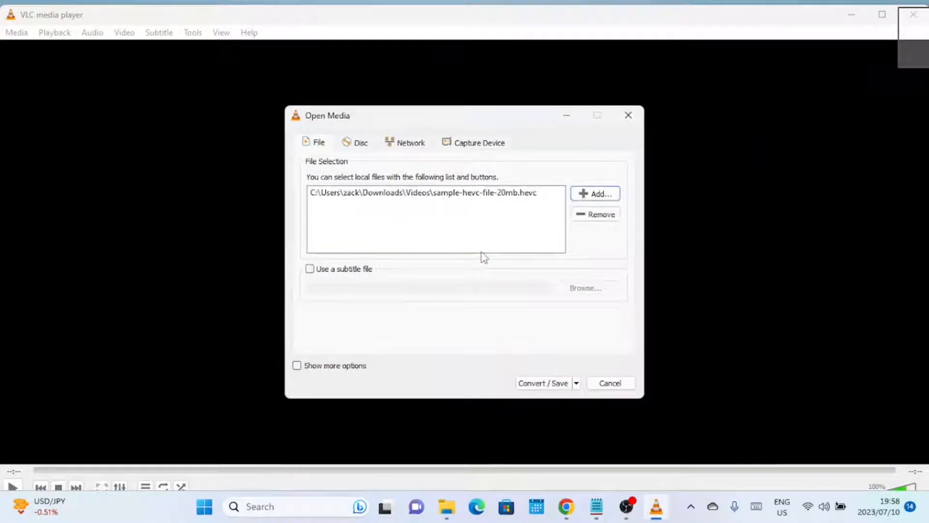
mouse_move(519, 352)
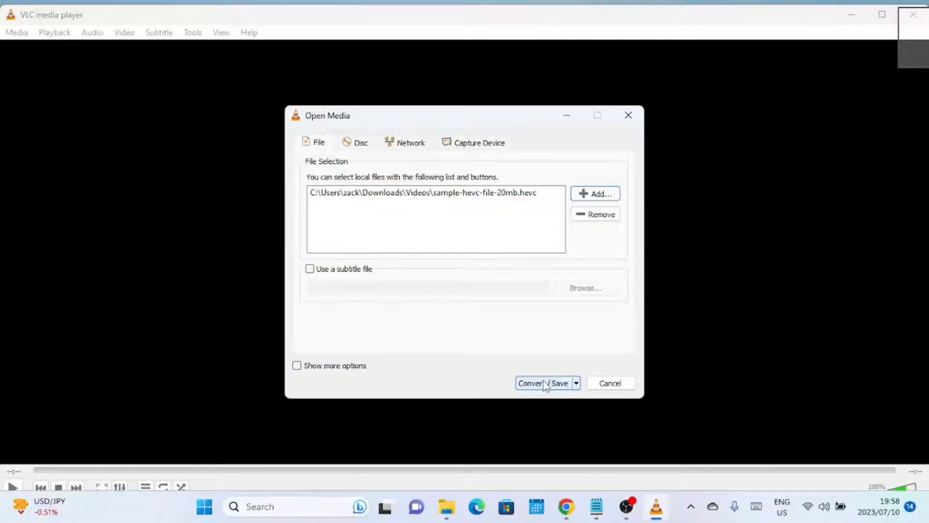
Go to Convert / Save with profile Video - H.264 + MP3 (MP4)
left_click(531, 383)
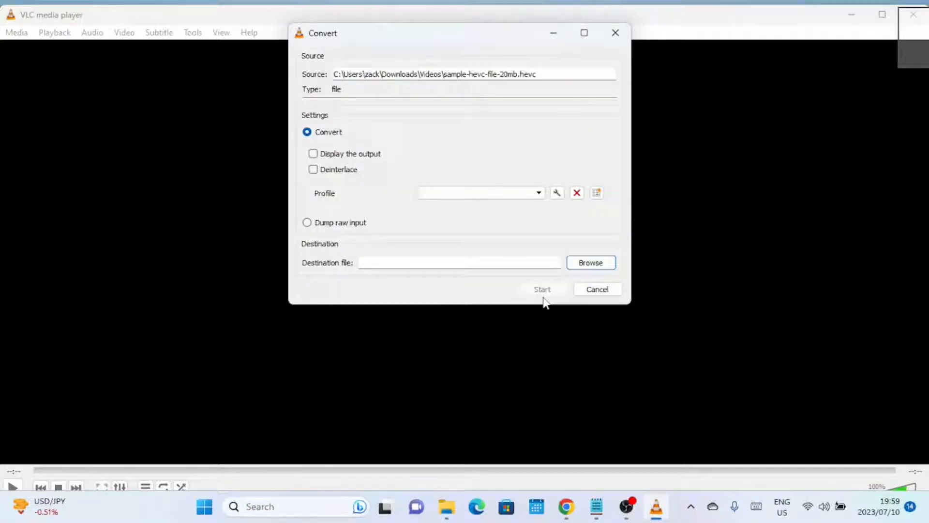
mouse_move(487, 271)
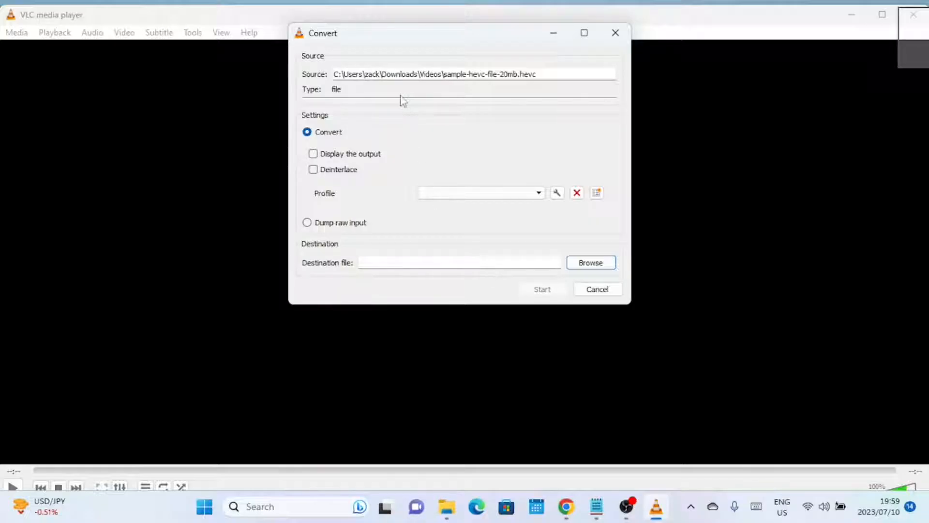
mouse_move(479, 145)
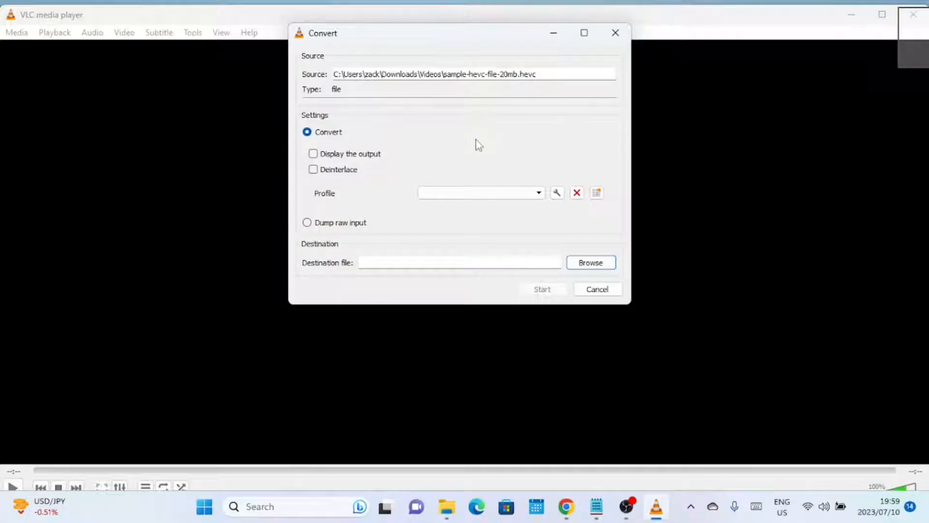
mouse_move(503, 350)
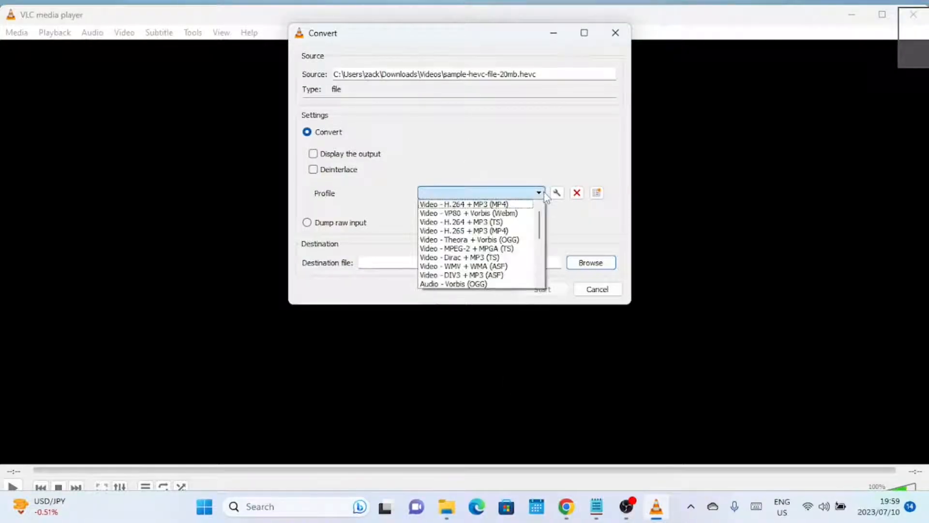
left_click(464, 204)
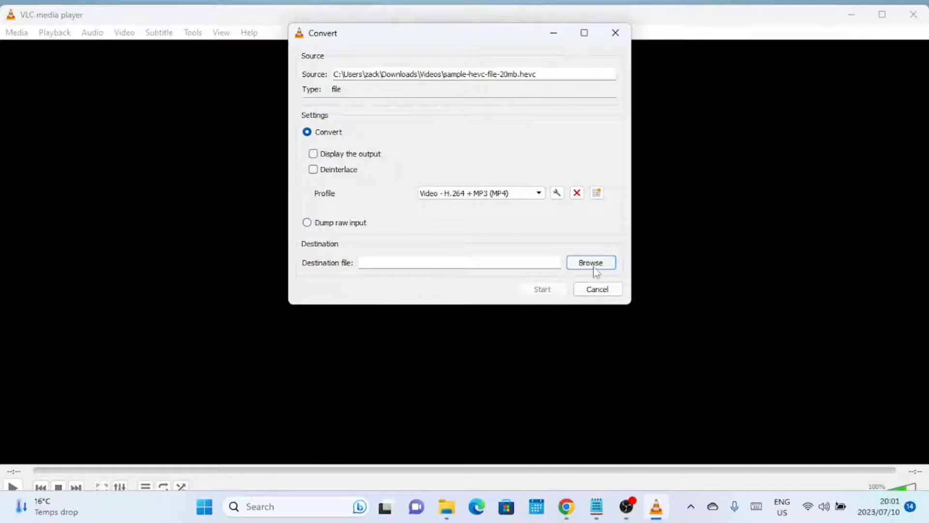
mouse_move(591, 263)
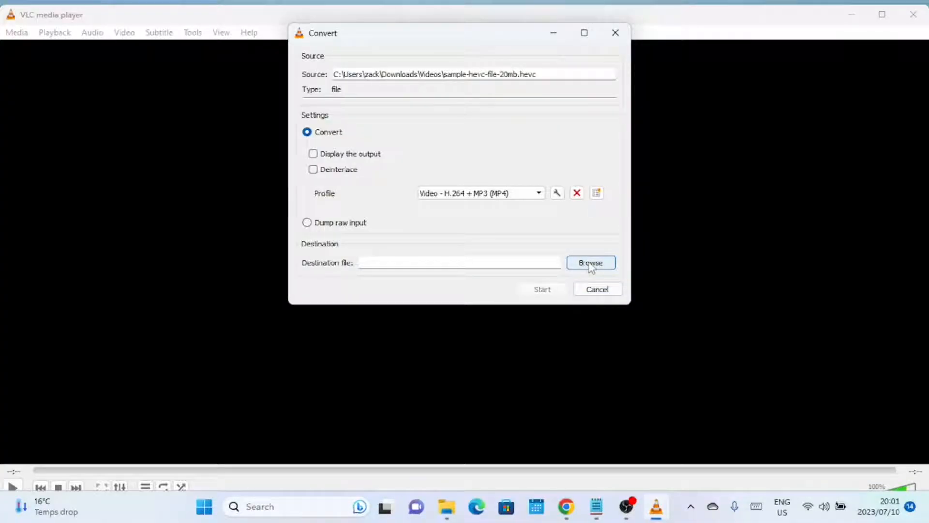
Set the destination to the same-named .mp4 file in Downloads/Videos
left_click(591, 263)
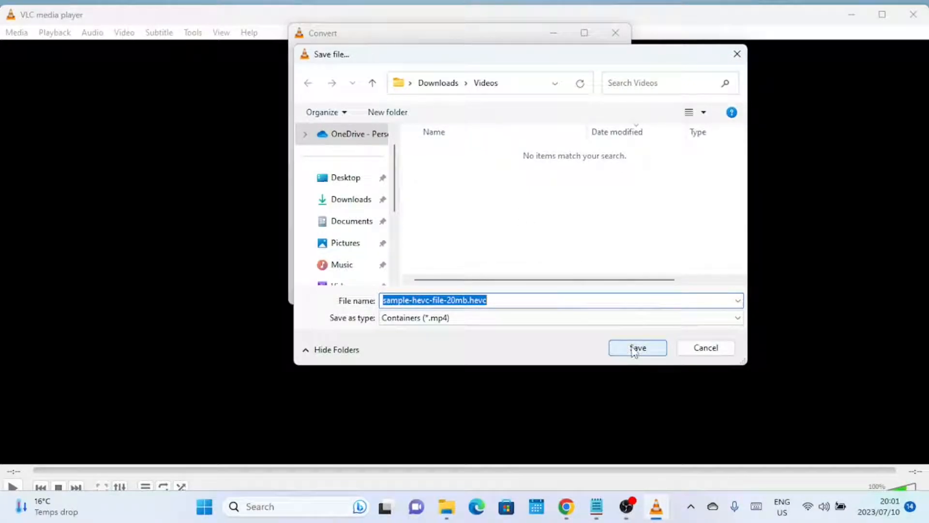
left_click(637, 347)
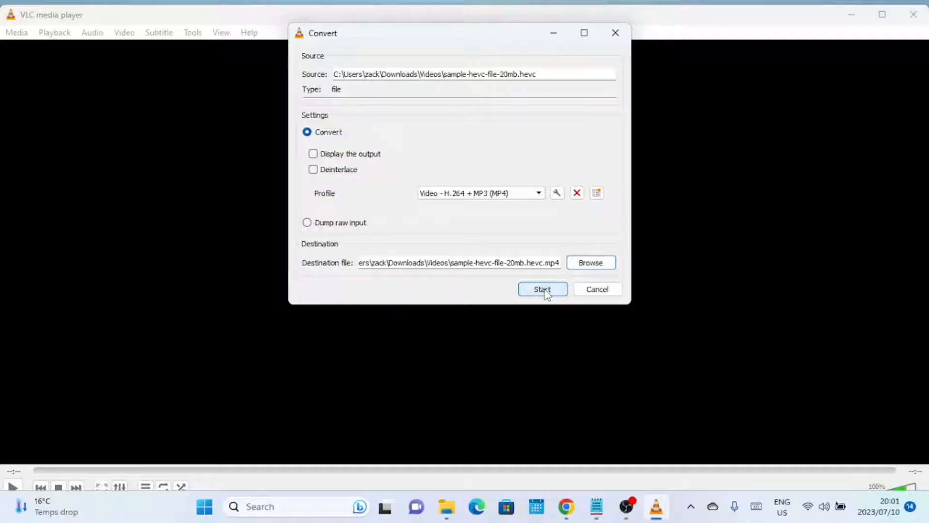
Start the conversion and let it run to completion
left_click(542, 289)
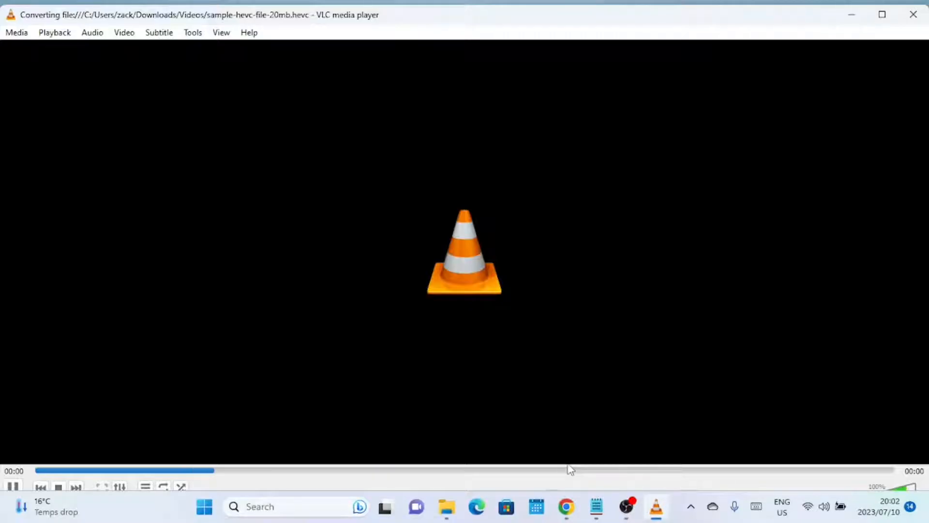
left_click(568, 471)
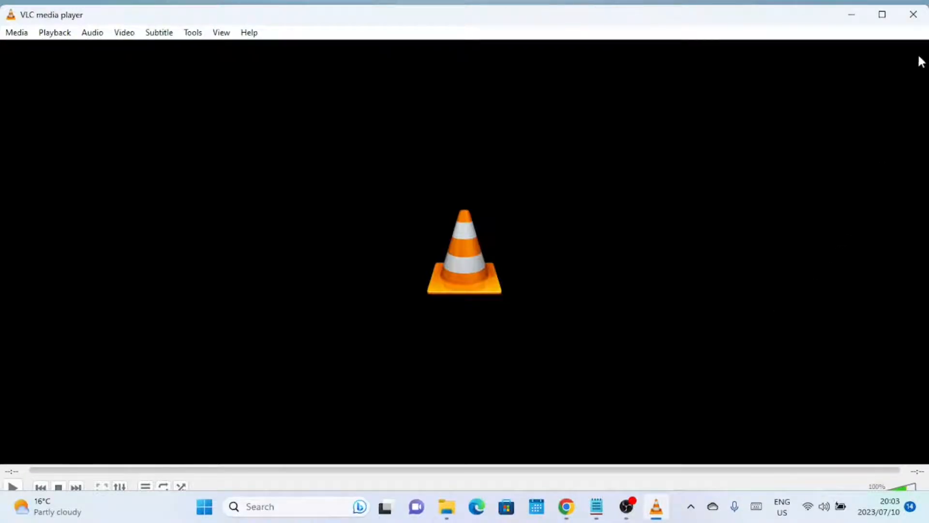
mouse_move(913, 15)
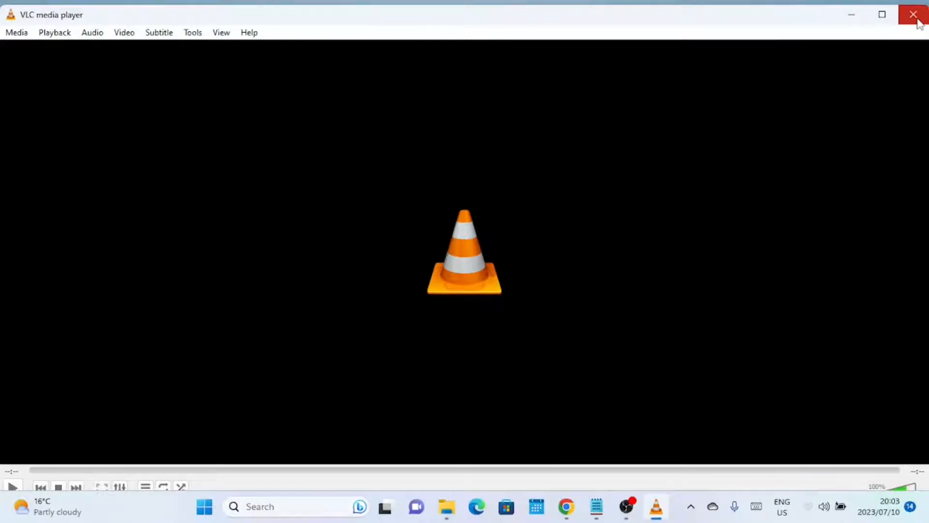
Close VLC and play the converted MP4 from Downloads/Videos in Media Player
left_click(913, 15)
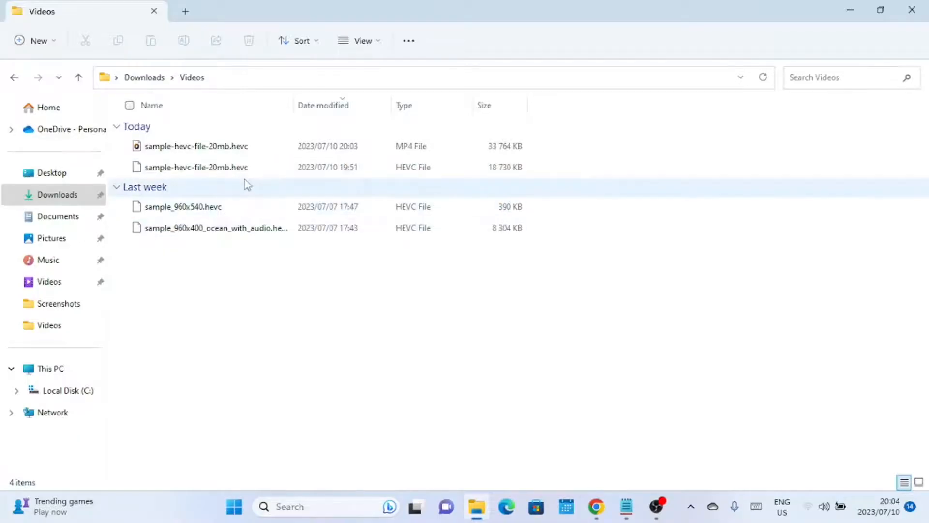
left_click(197, 146)
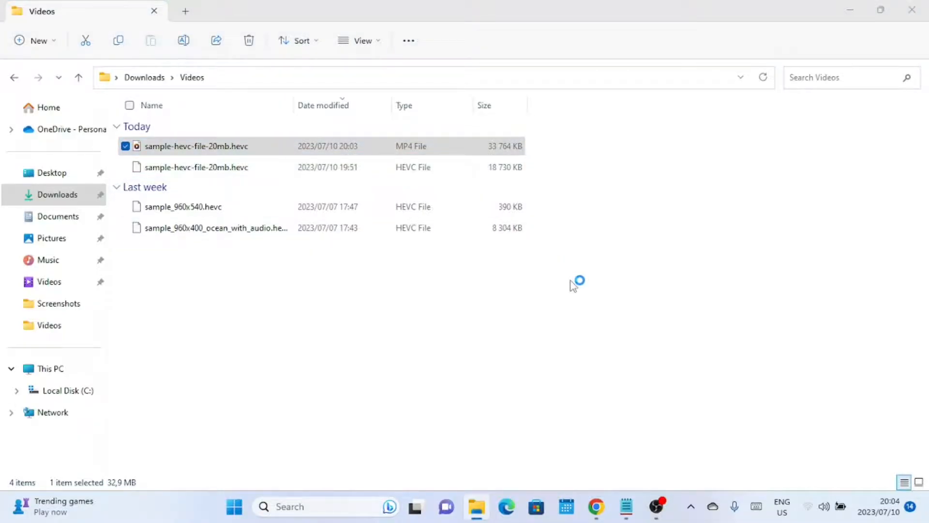
double_click(197, 146)
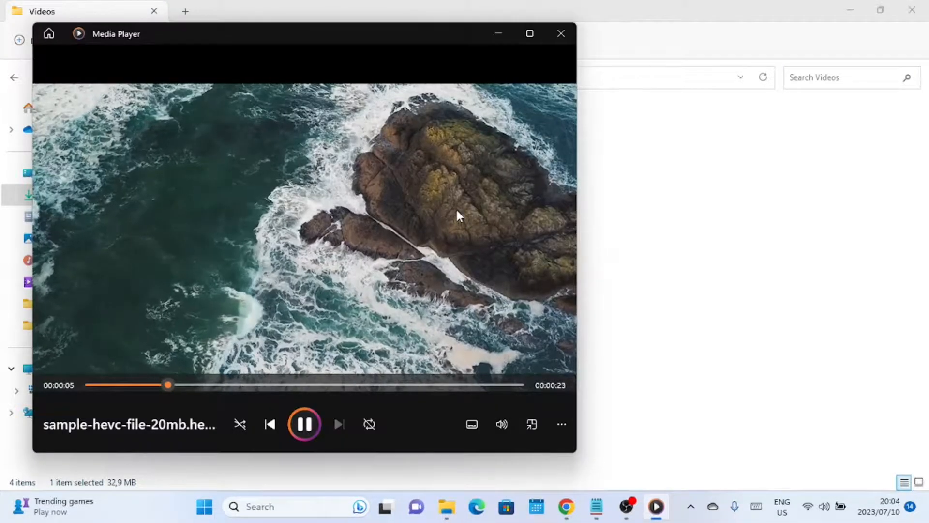